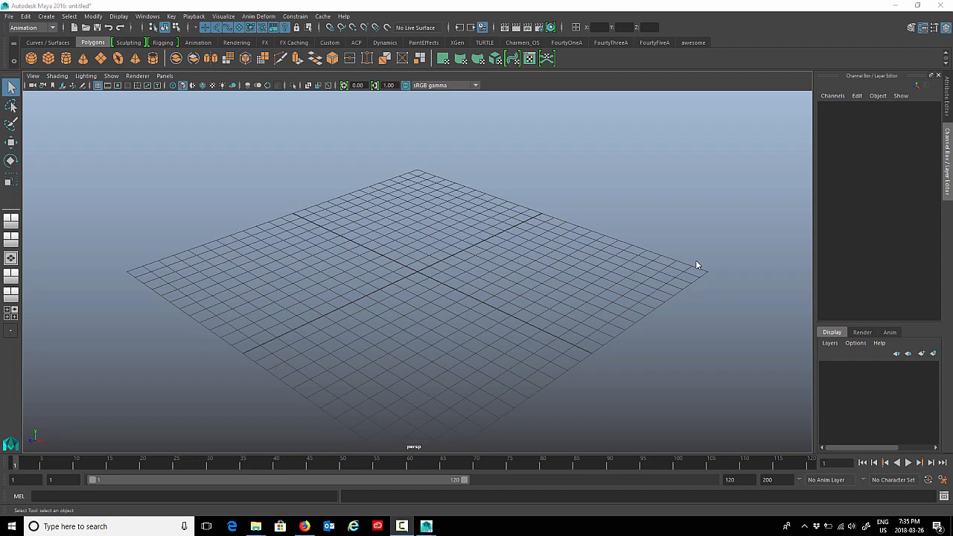
mouse_move(318, 171)
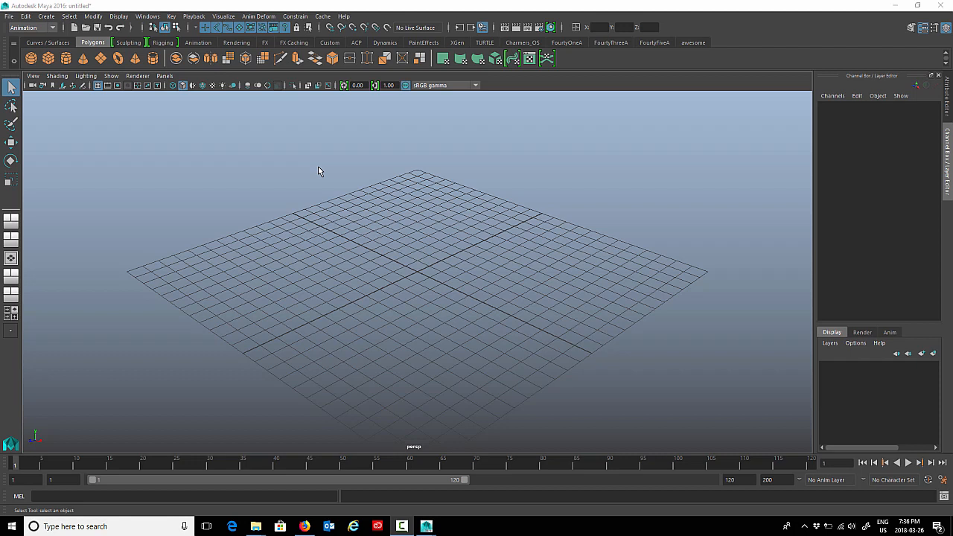
mouse_move(283, 150)
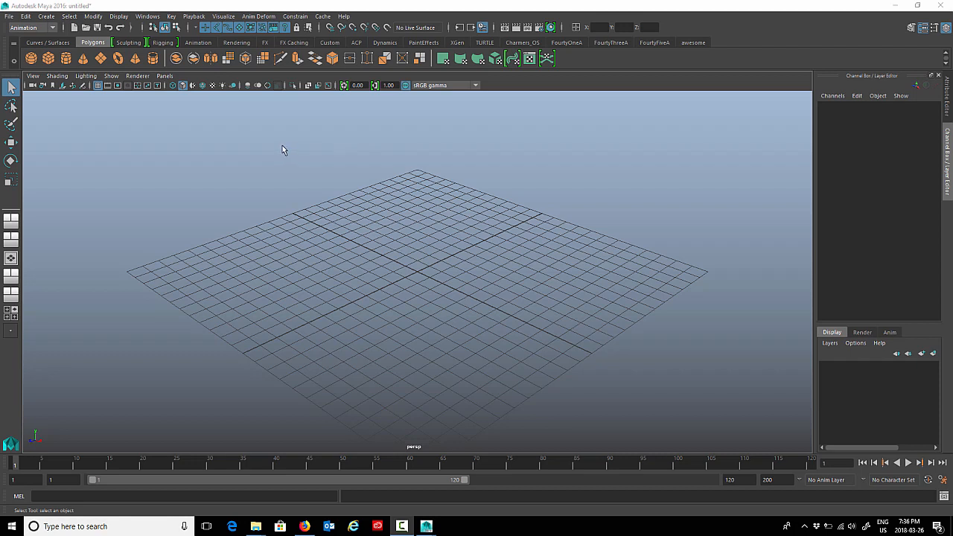
mouse_move(184, 111)
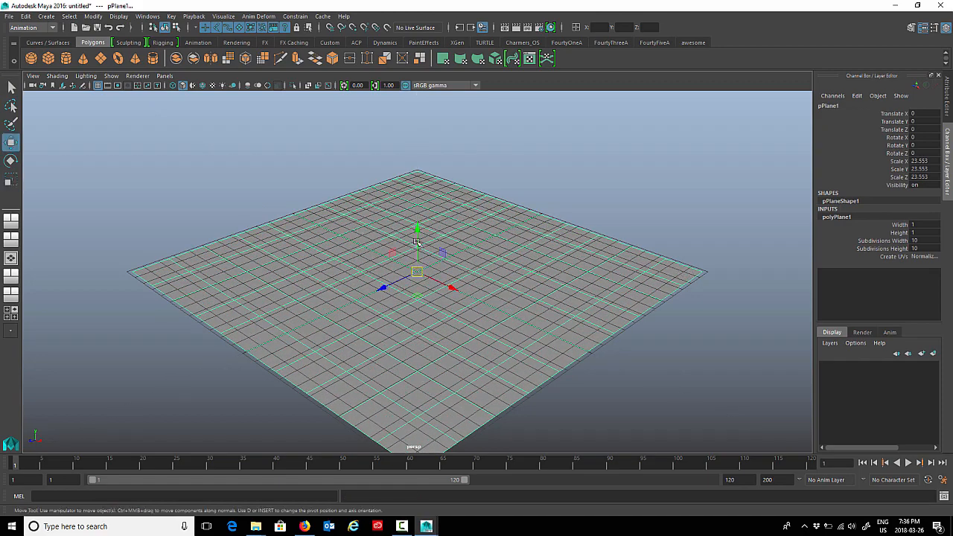
Lift the plane to about 0.49 in Y and set its subdivisions to 50 by 50
left_click_drag(417, 228, 417, 223)
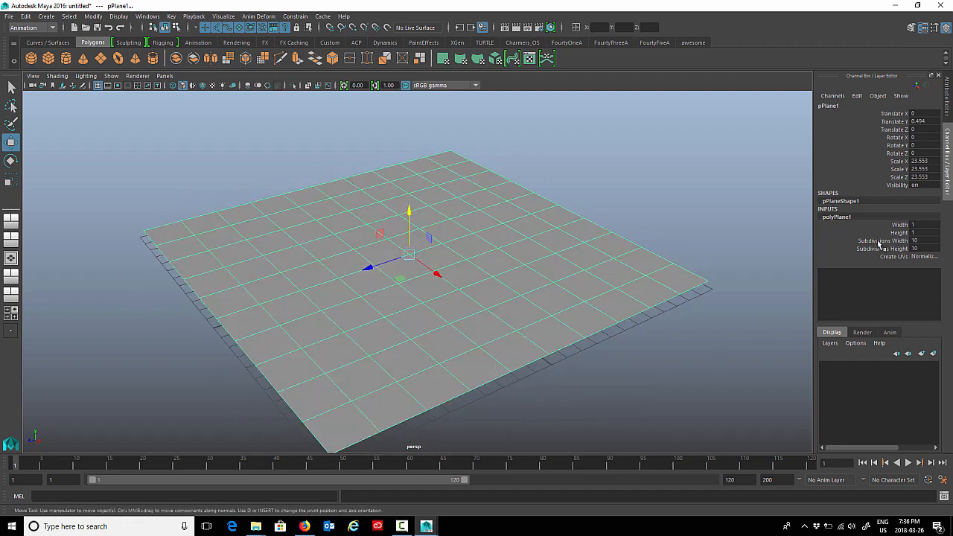
left_click(883, 241)
type("50")
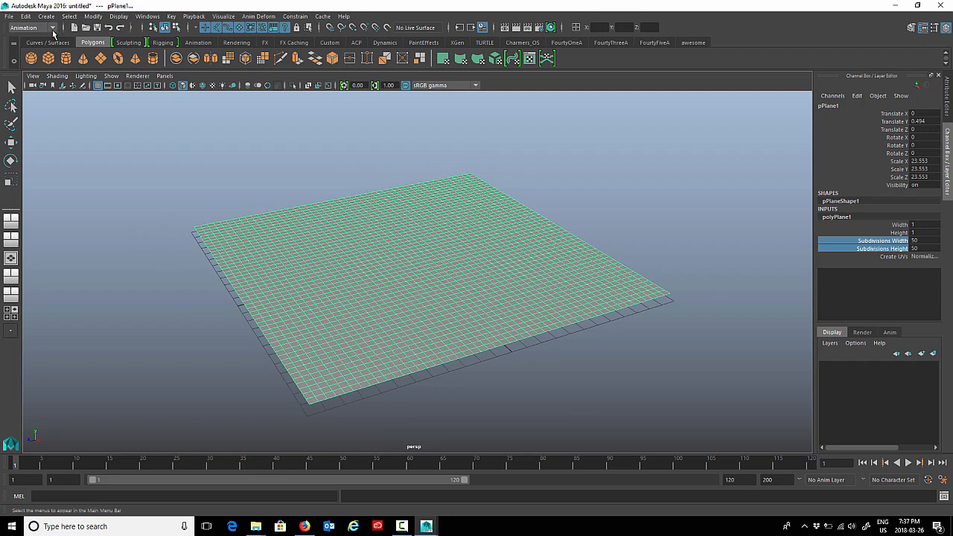
Switch Maya to the Rigging menu set, with all of the plane's vertices selected
left_click(30, 27)
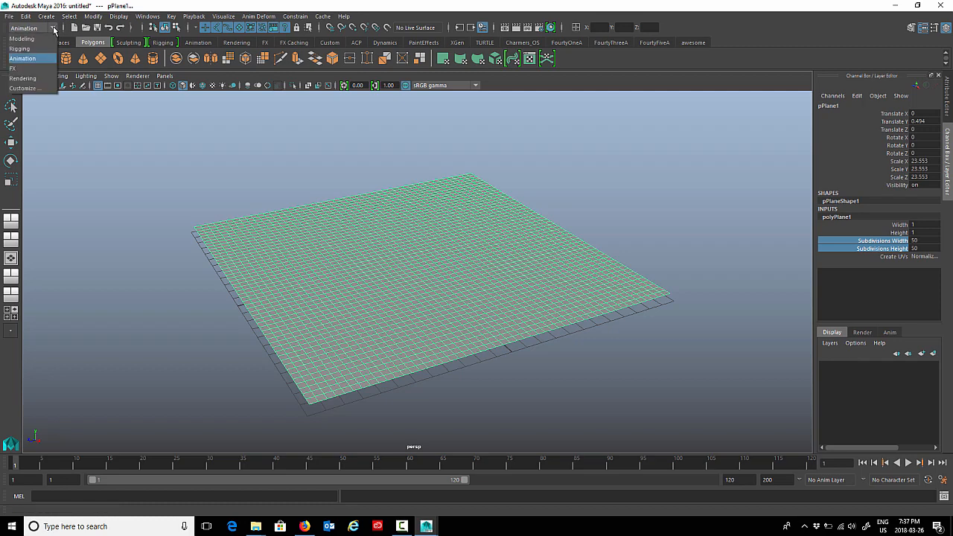
mouse_move(20, 49)
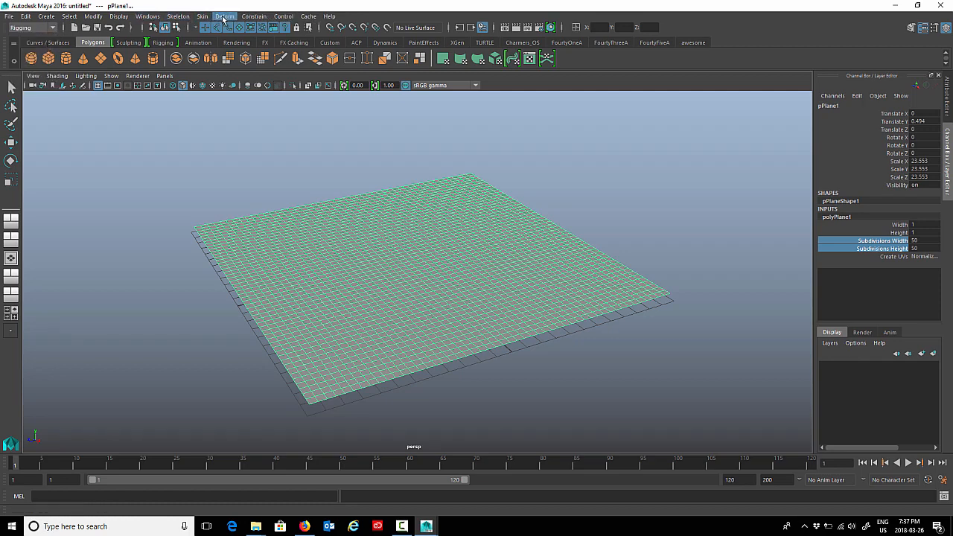
left_click(225, 16)
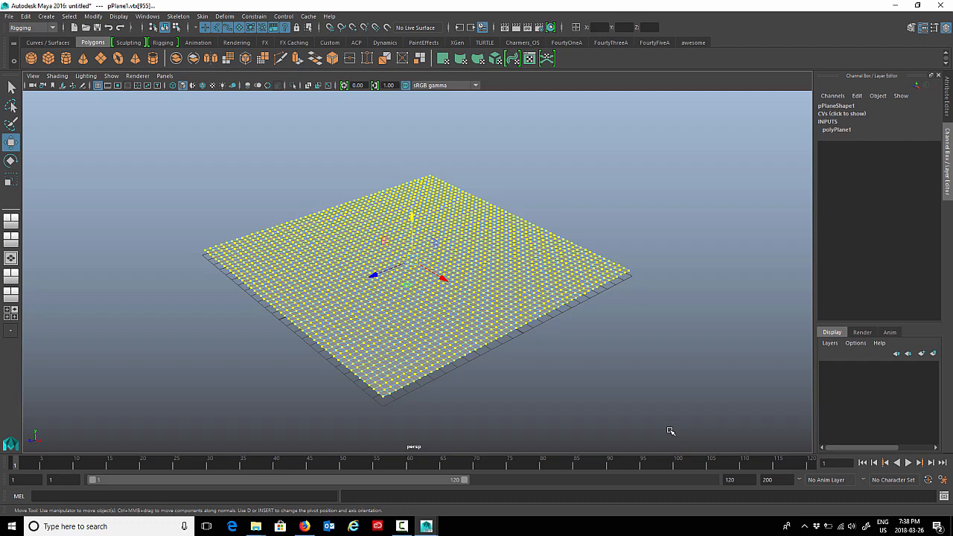
Add a cluster deformer to the selected plane vertices and orbit the view around it
left_click(224, 15)
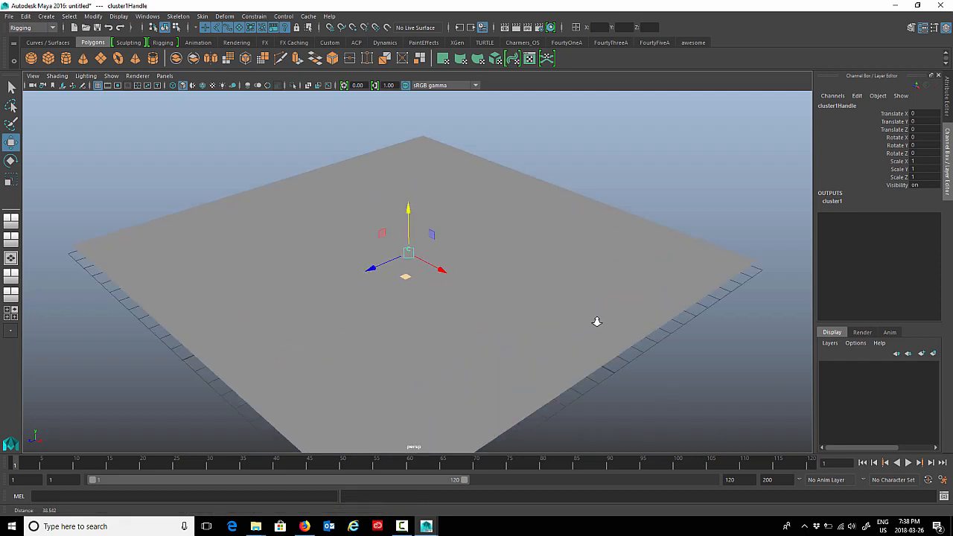
left_click_drag(596, 321, 439, 288)
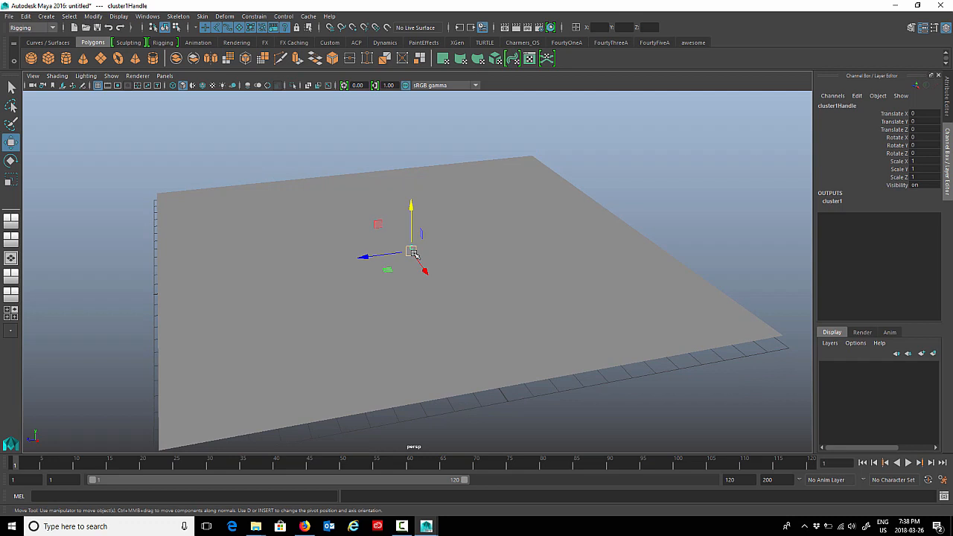
mouse_move(495, 267)
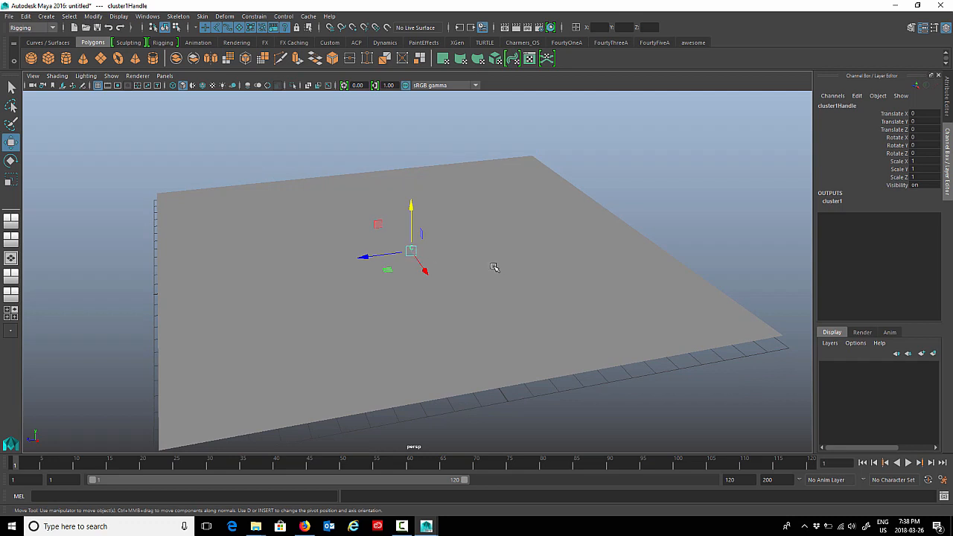
left_click(225, 15)
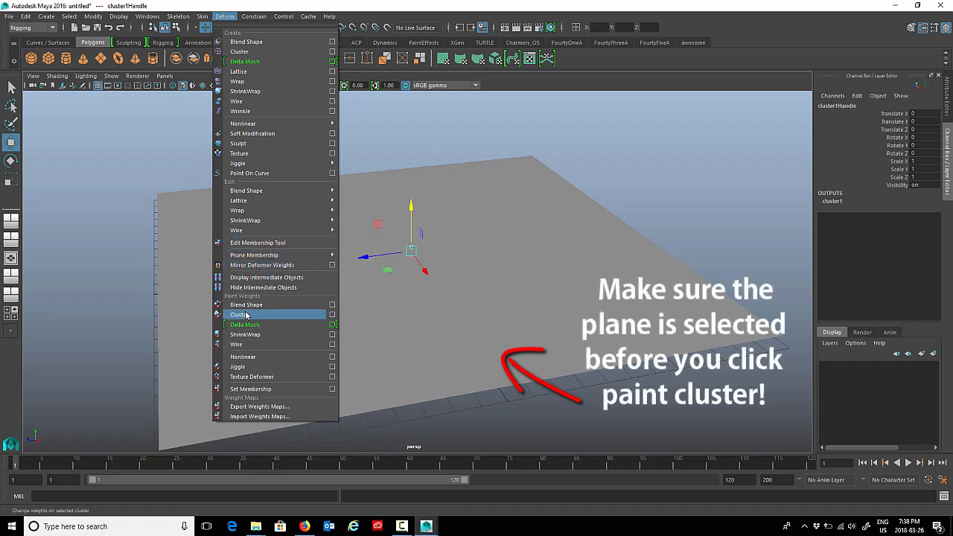
Start painting cluster1 weights on the plane and enlarge the brush radius to about 2.05
left_click(240, 314)
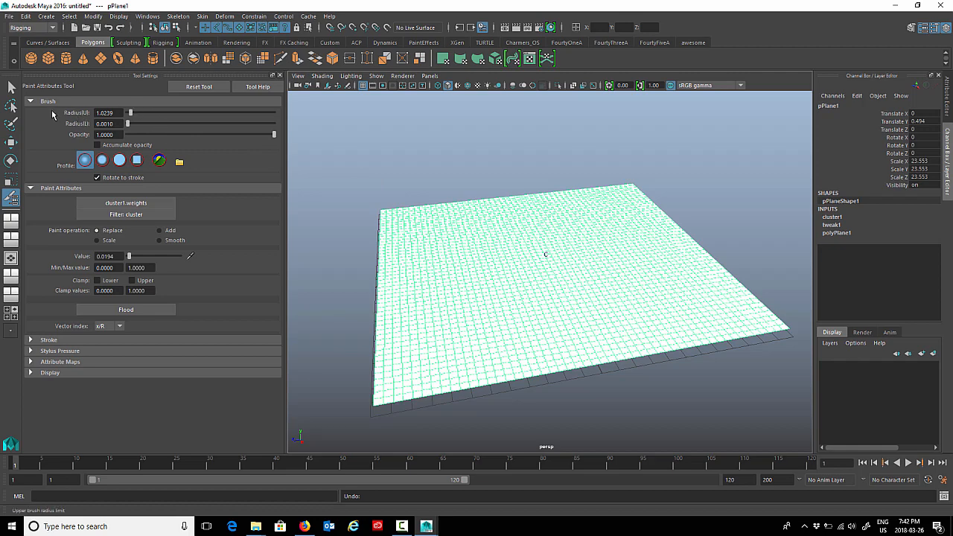
left_click_drag(126, 112, 133, 113)
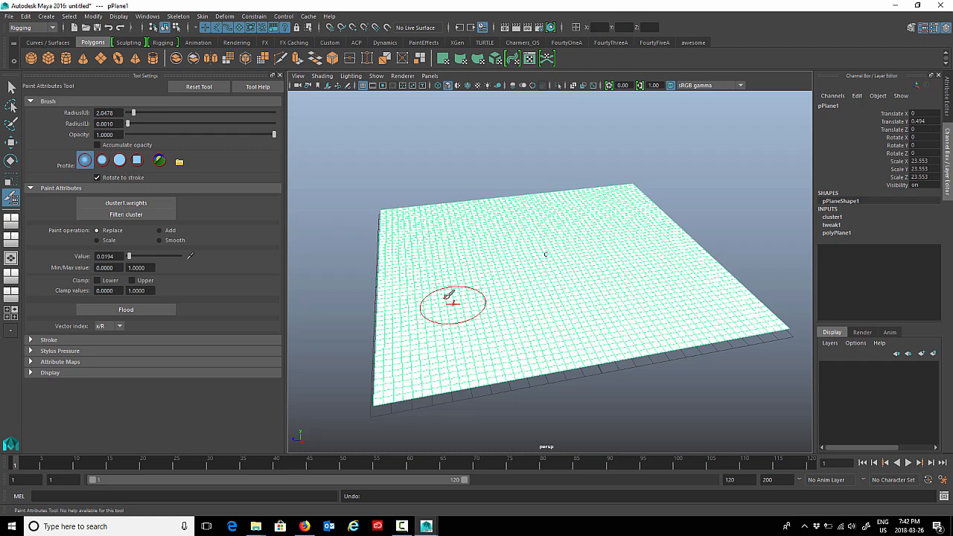
mouse_move(178, 256)
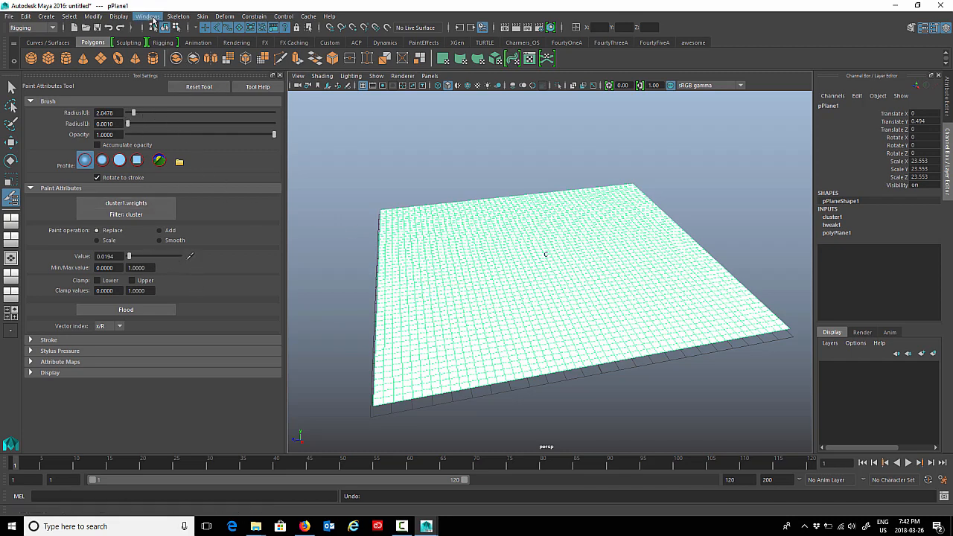
Open the Outliner and reselect pPlane1 after picking the cluster handle
left_click(147, 15)
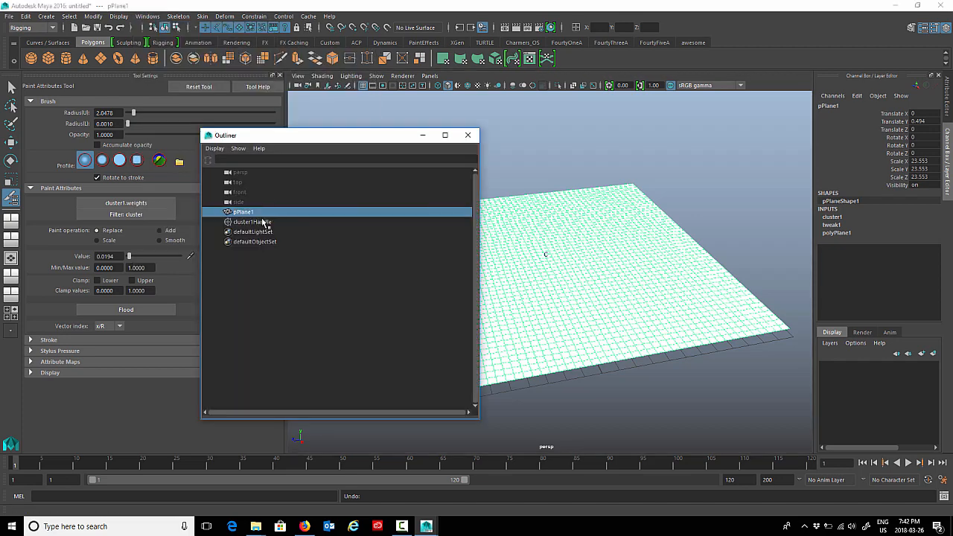
left_click(253, 222)
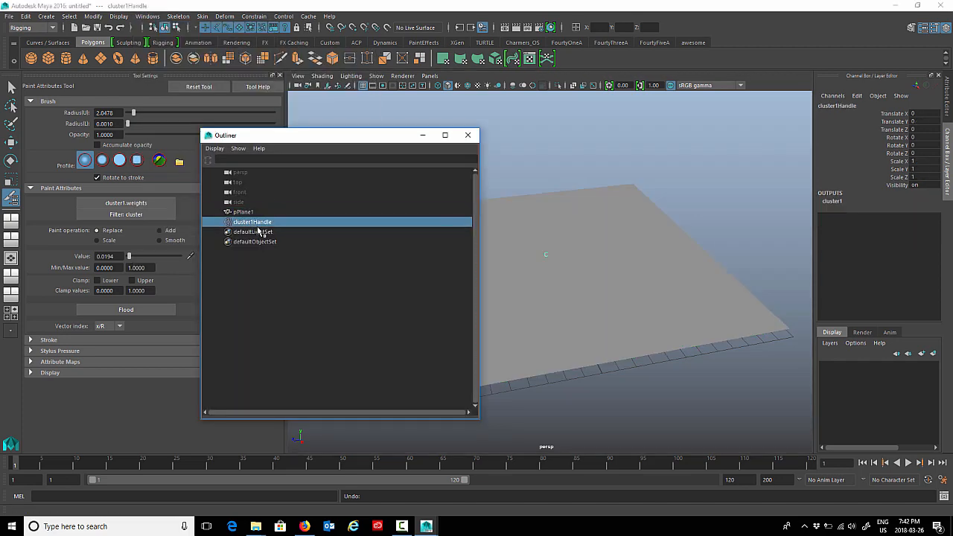
left_click(242, 212)
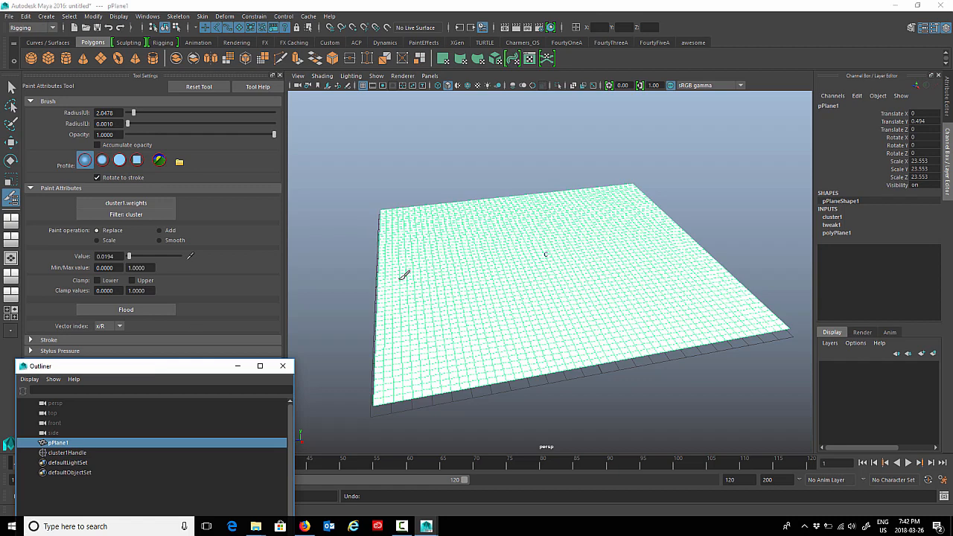
Paint full cluster weight across the plane's centre and pick a different brush falloff profile
left_click(67, 452)
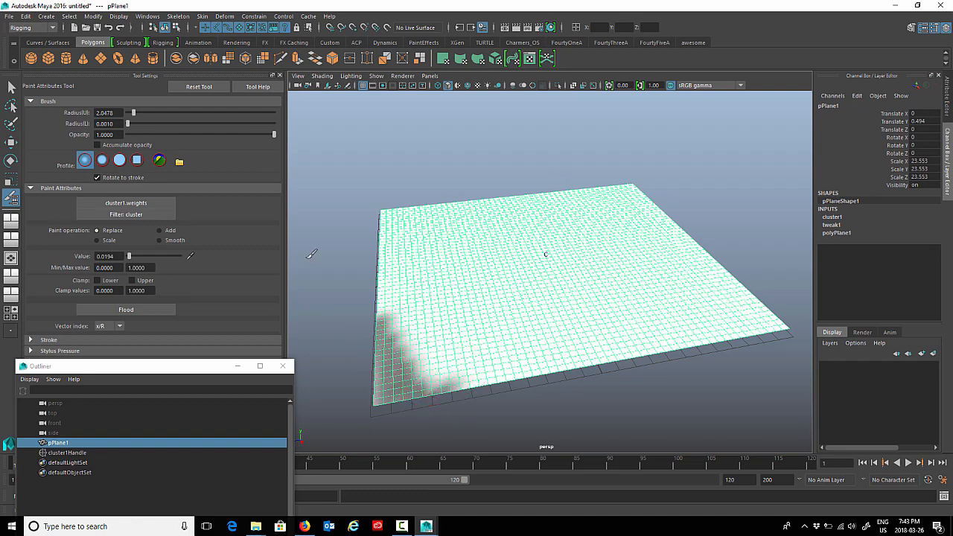
left_click_drag(134, 113, 149, 113)
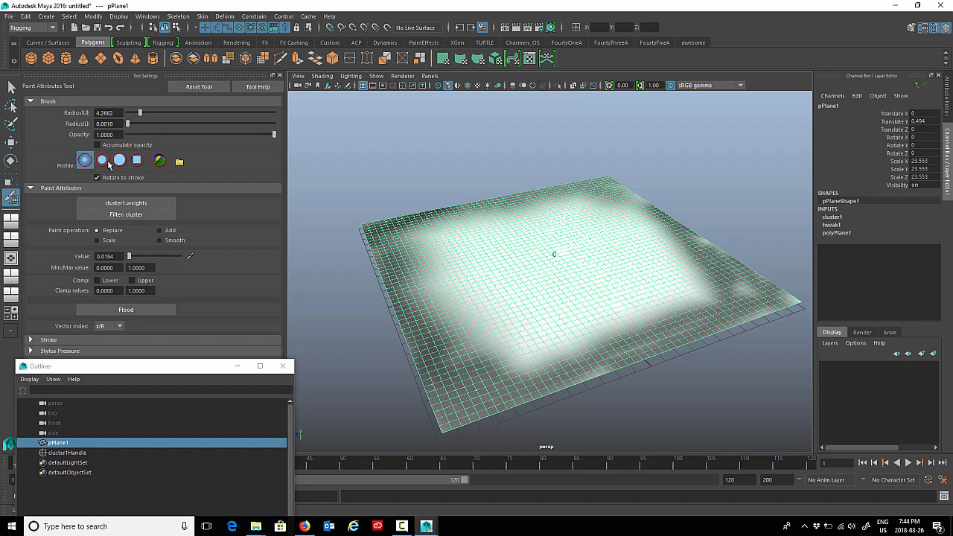
left_click(102, 159)
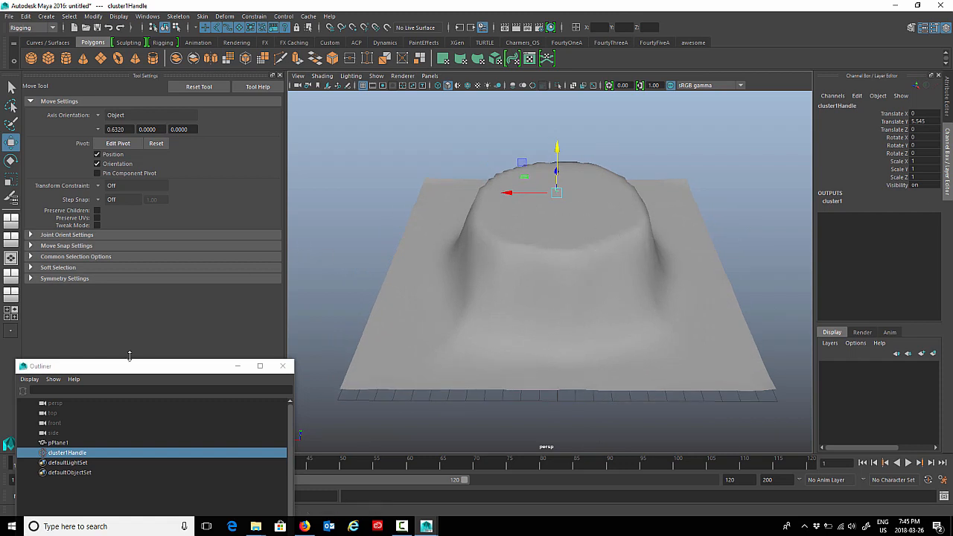
Reselect the plane to resume painting cluster weights on the raised mound
left_click(58, 442)
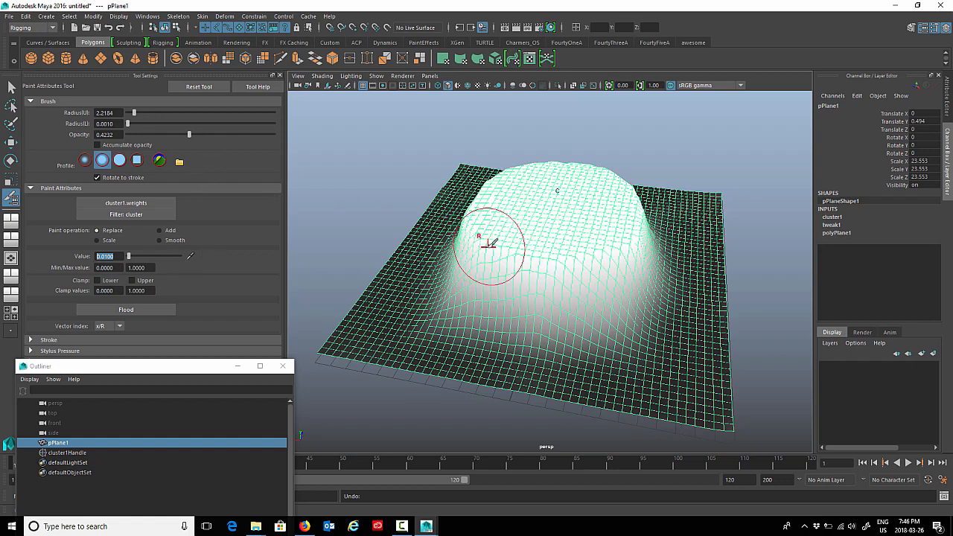
Lower the brush opacity to a faint strength and paint 0.01 weight over the dome
left_click_drag(190, 135, 262, 135)
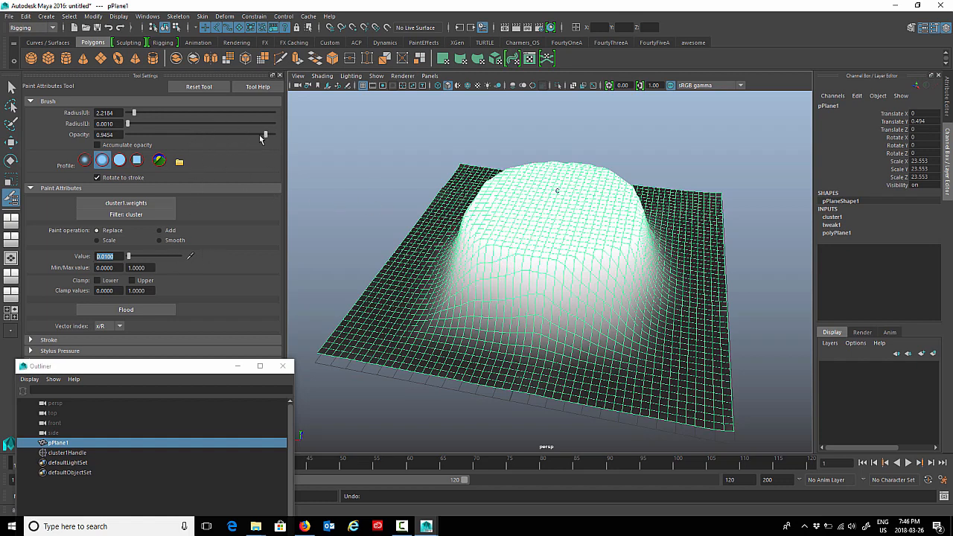
left_click_drag(266, 134, 211, 135)
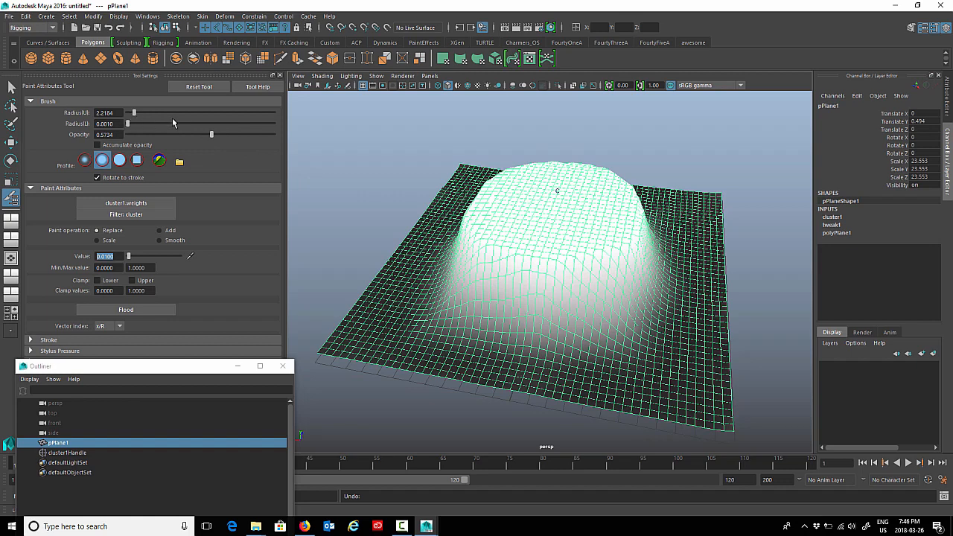
left_click_drag(211, 135, 161, 135)
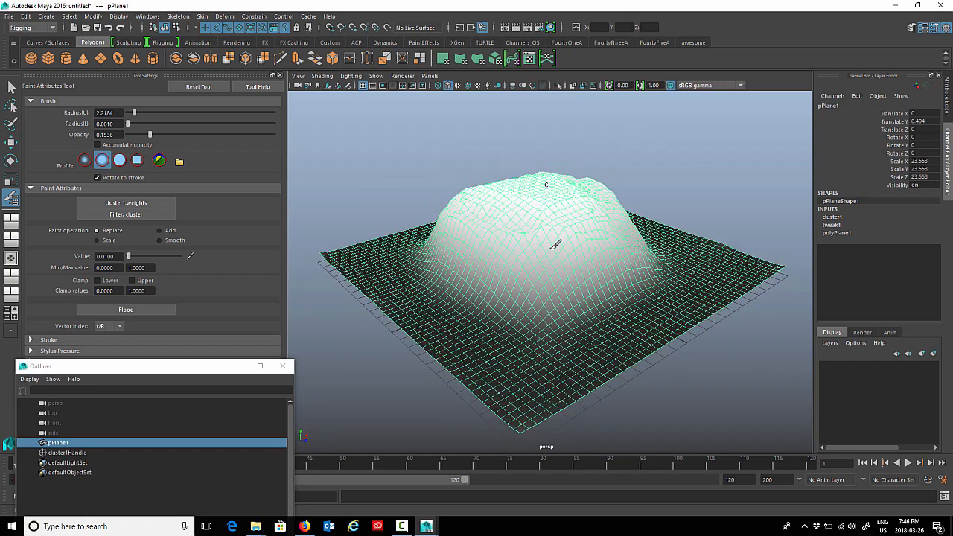
left_click_drag(556, 245, 502, 249)
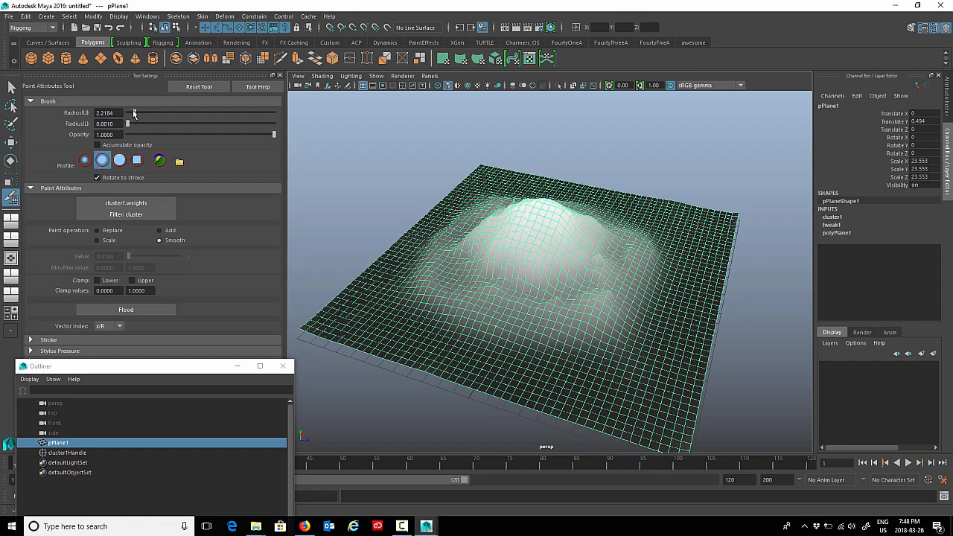
Smooth the dome's cluster weights, then raise cluster1Handle to test the pointed peak
left_click_drag(128, 112, 139, 113)
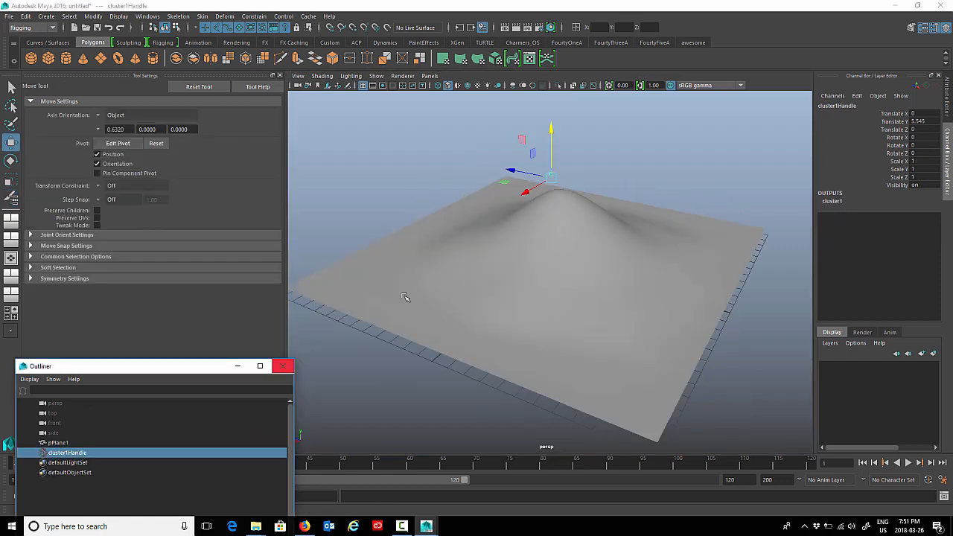
mouse_move(627, 230)
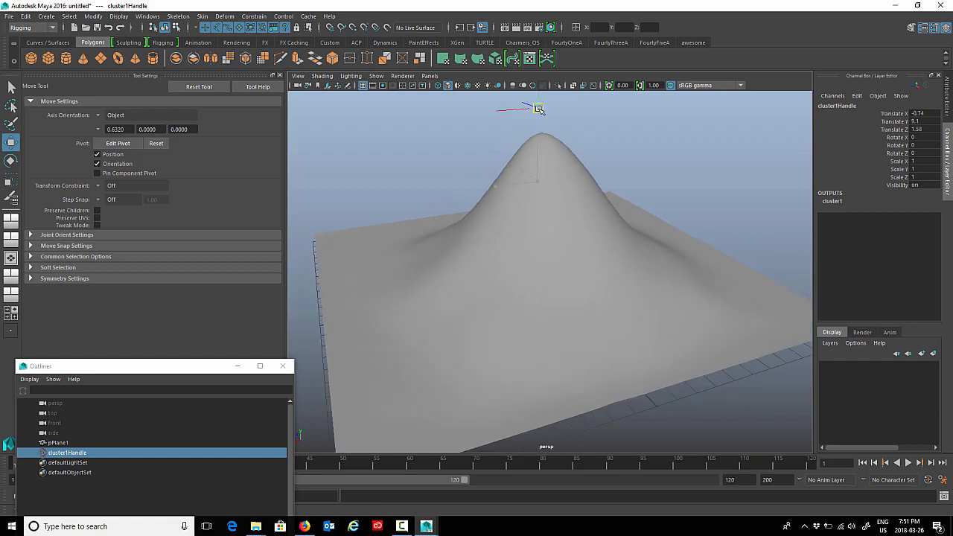
left_click_drag(537, 108, 583, 130)
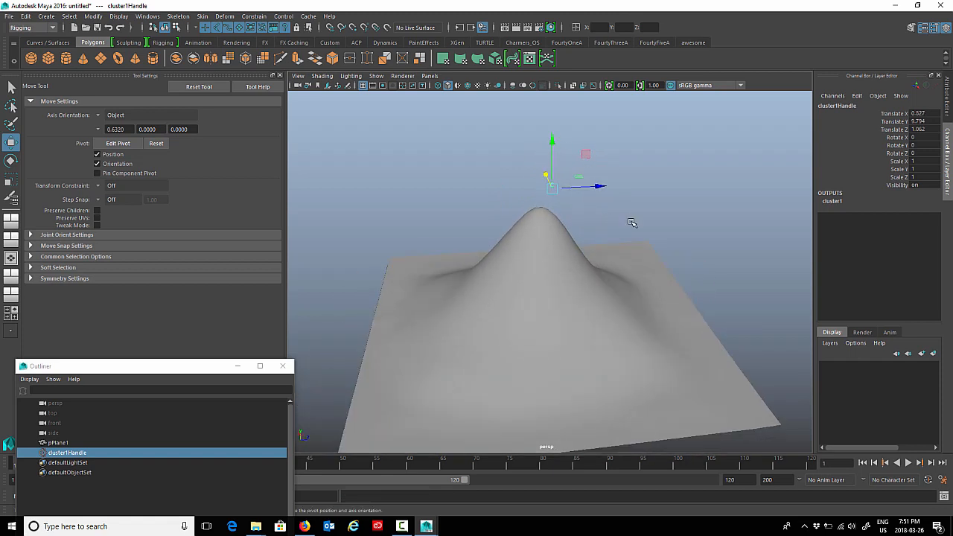
mouse_move(934, 133)
type("0")
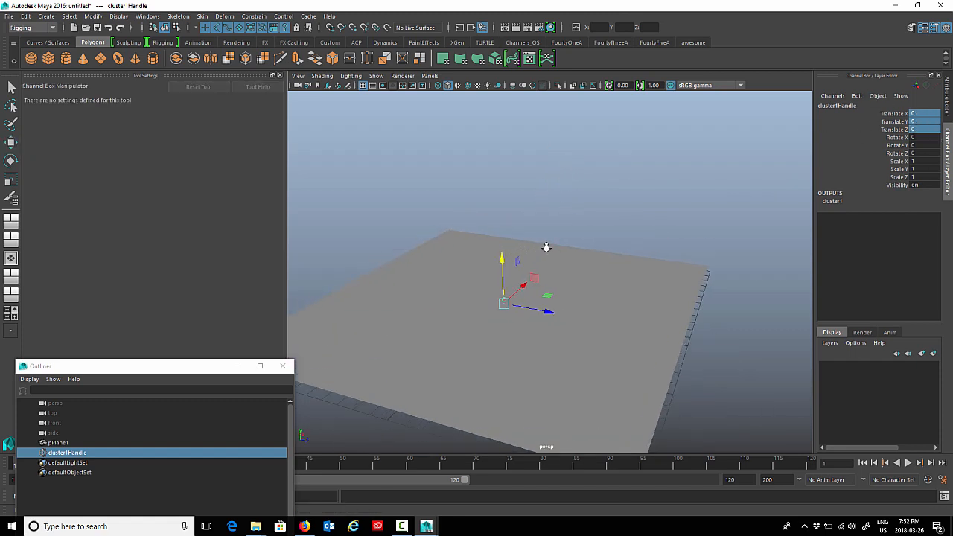
Create a NURBS circle control from the Curves/Surfaces shelf above the flat plane
left_click_drag(504, 302, 519, 132)
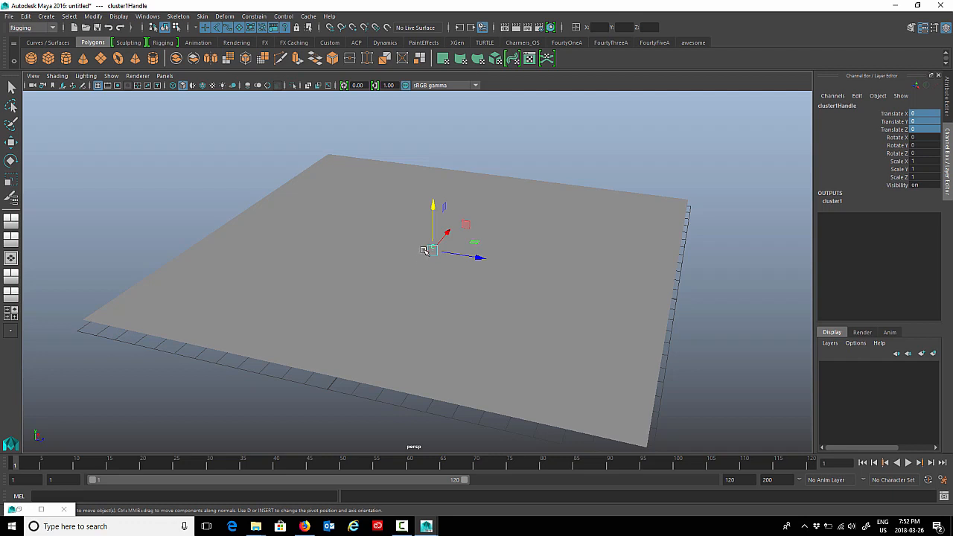
left_click(47, 42)
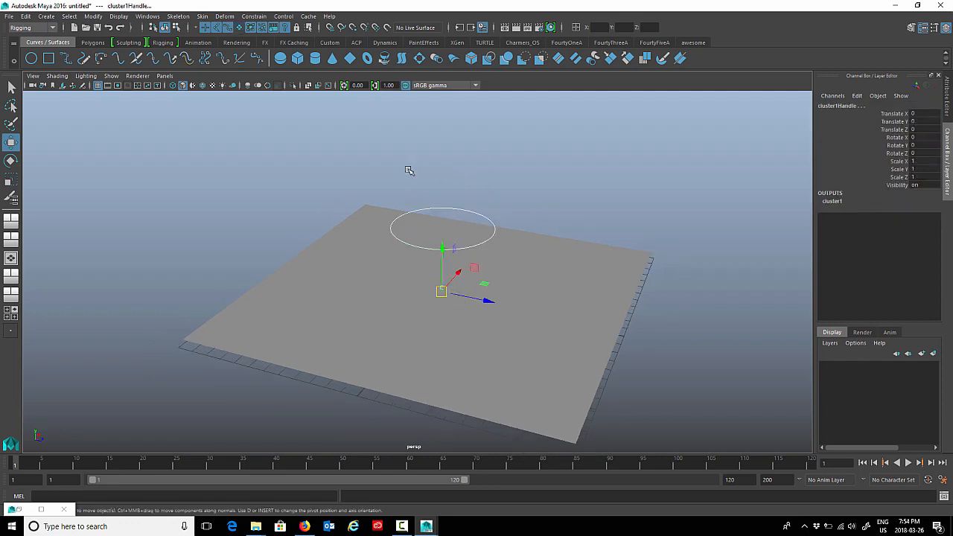
Parent-constrain cluster1Handle to the NURBS circle and test it by moving the circle
left_click(254, 16)
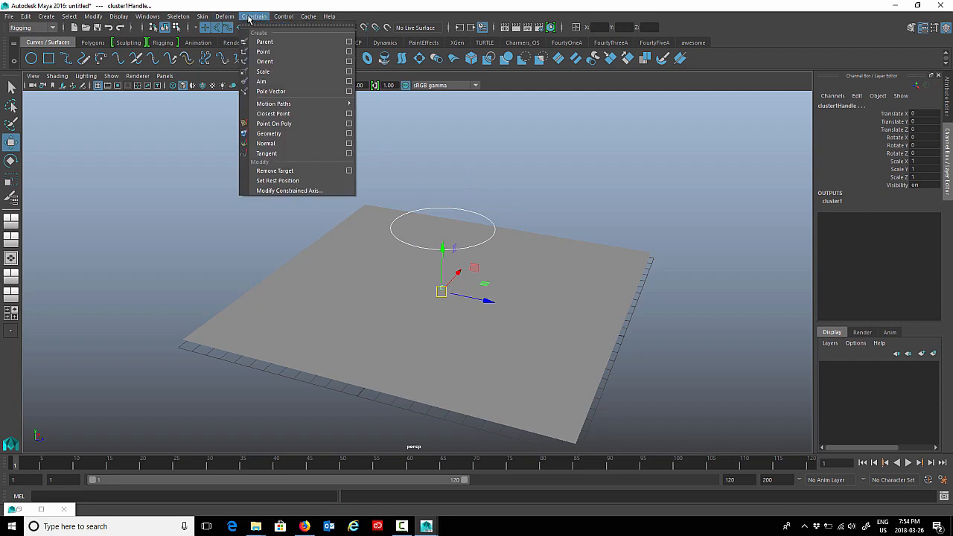
mouse_move(297, 42)
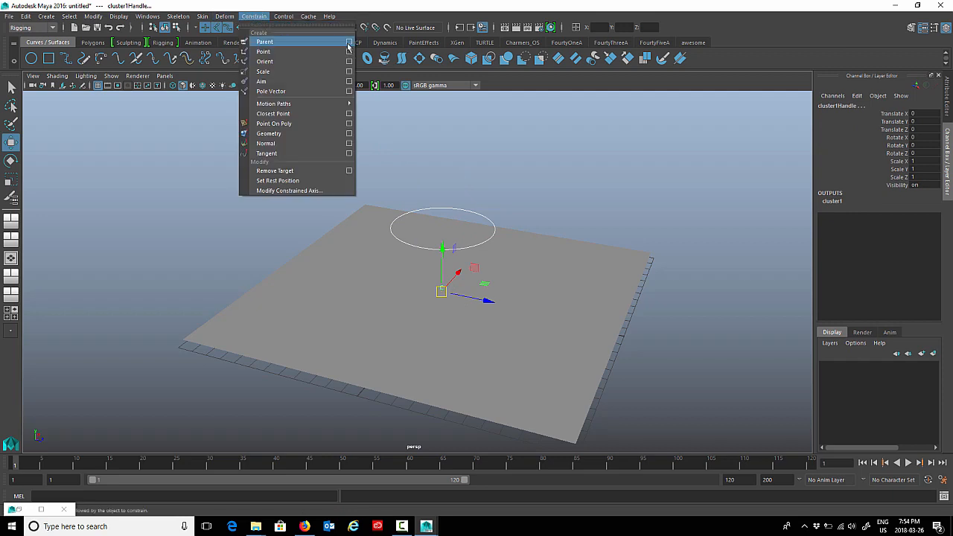
left_click(349, 41)
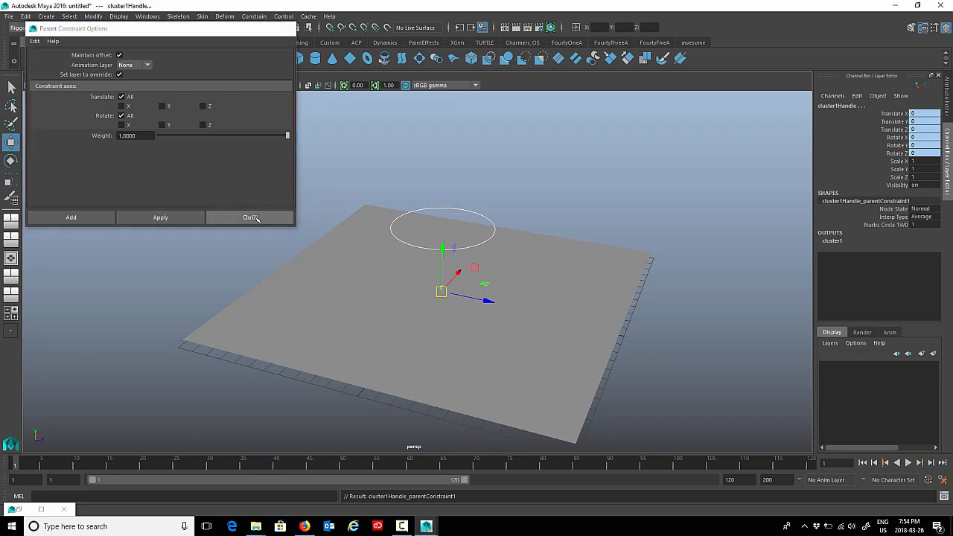
left_click(250, 217)
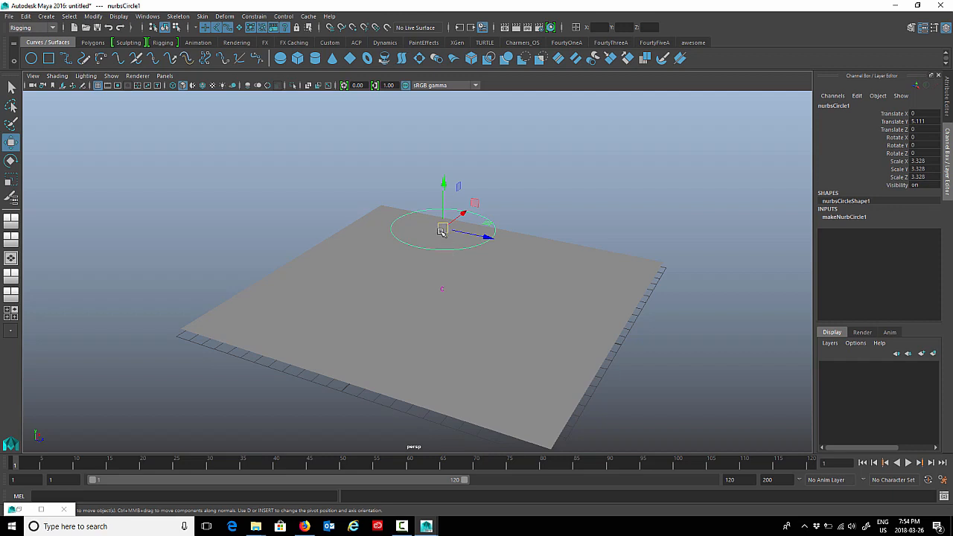
left_click_drag(443, 230, 402, 116)
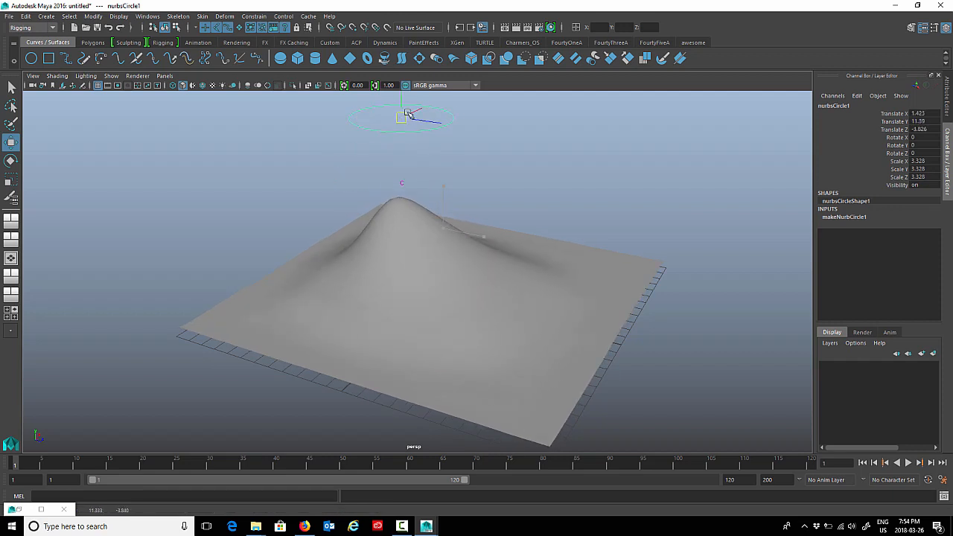
left_click_drag(402, 116, 439, 121)
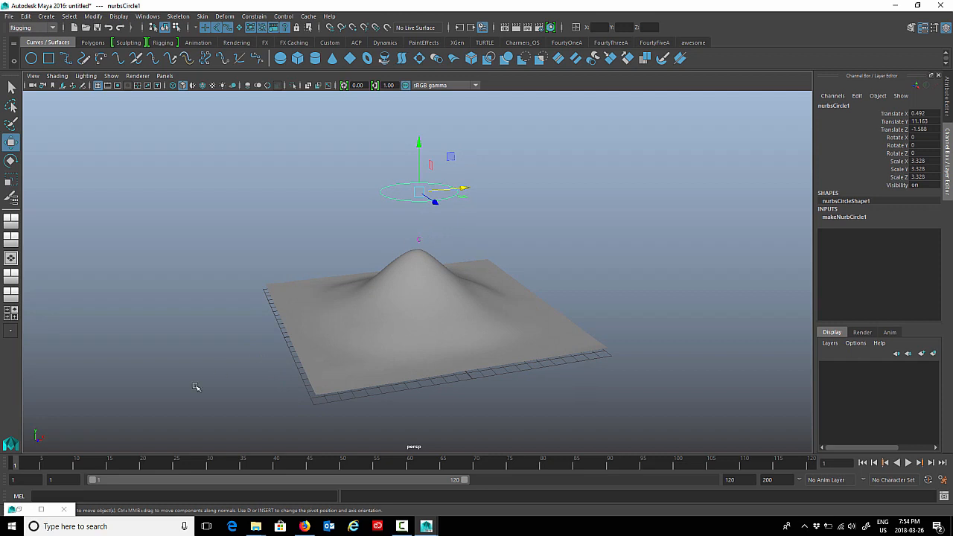
Hide cluster1Handle with Ctrl+H and raise nurbsCircle1 to make the peak taller
left_click(63, 463)
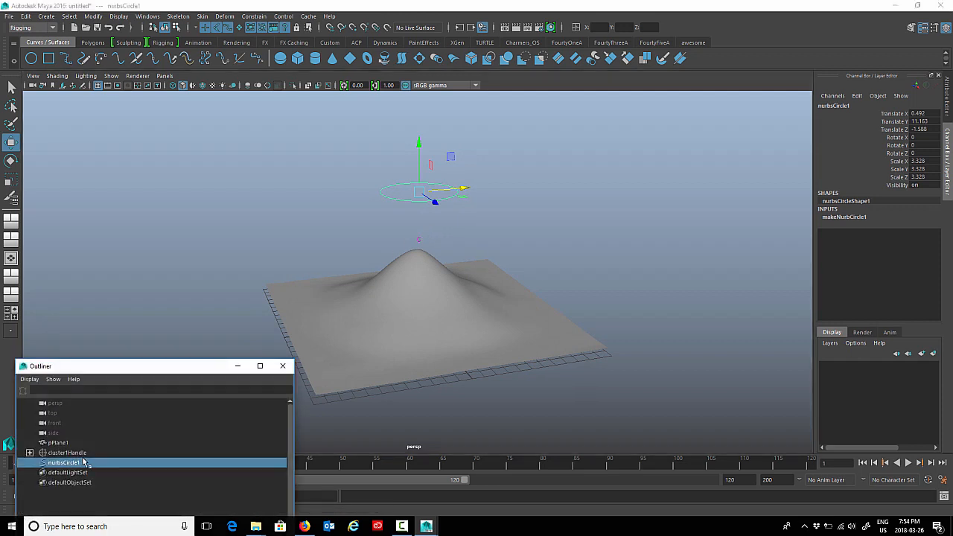
left_click(67, 453)
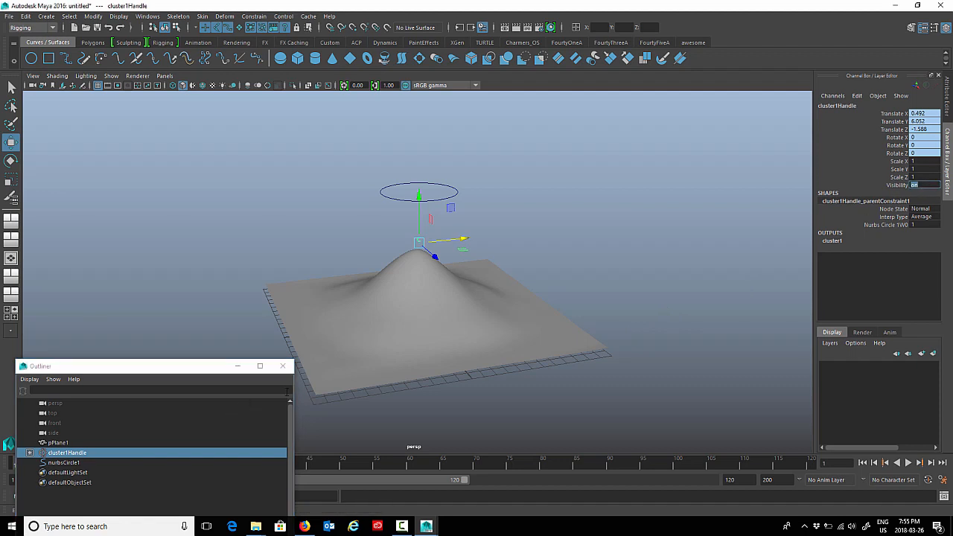
key("ctrl+h")
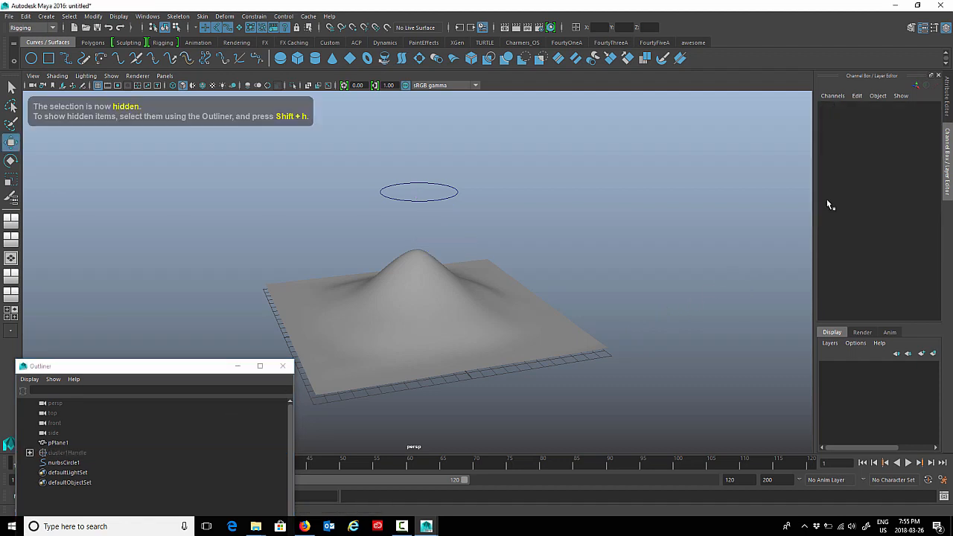
left_click(64, 462)
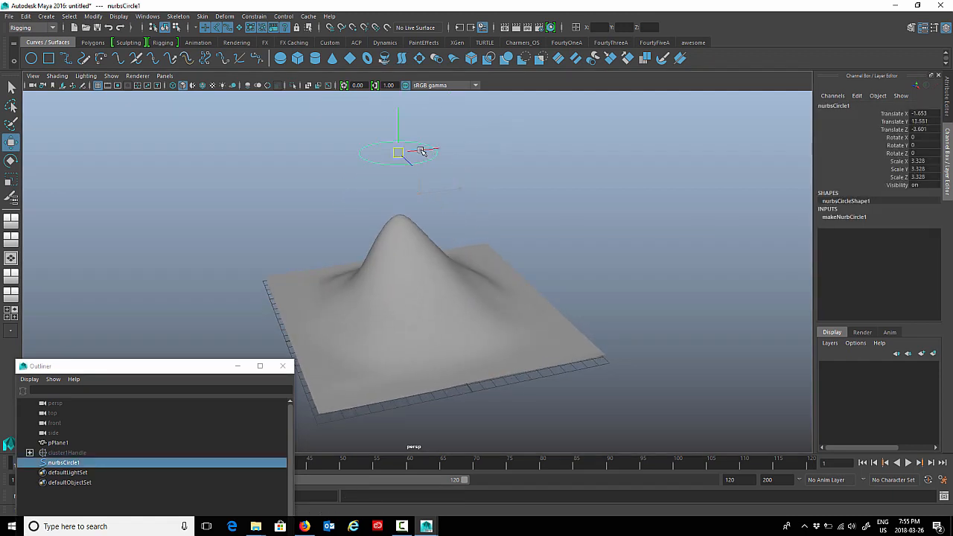
left_click_drag(398, 154, 423, 195)
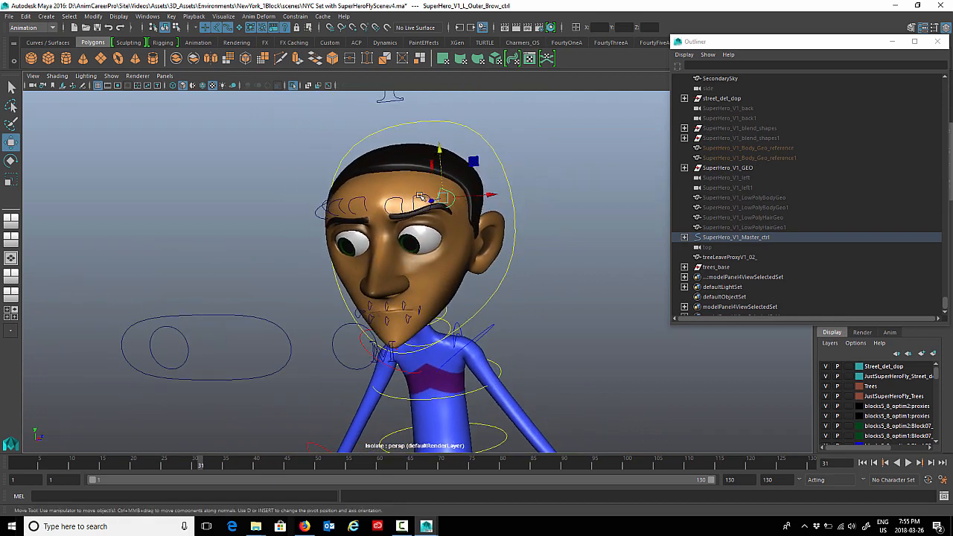
Drag the left brow control with the Move tool to reshape the eyebrow
left_click_drag(439, 194, 394, 197)
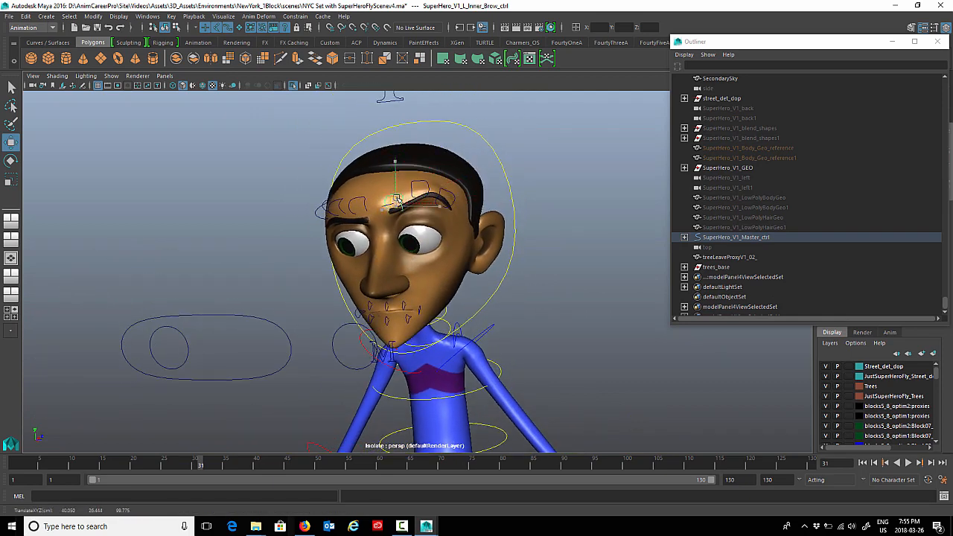